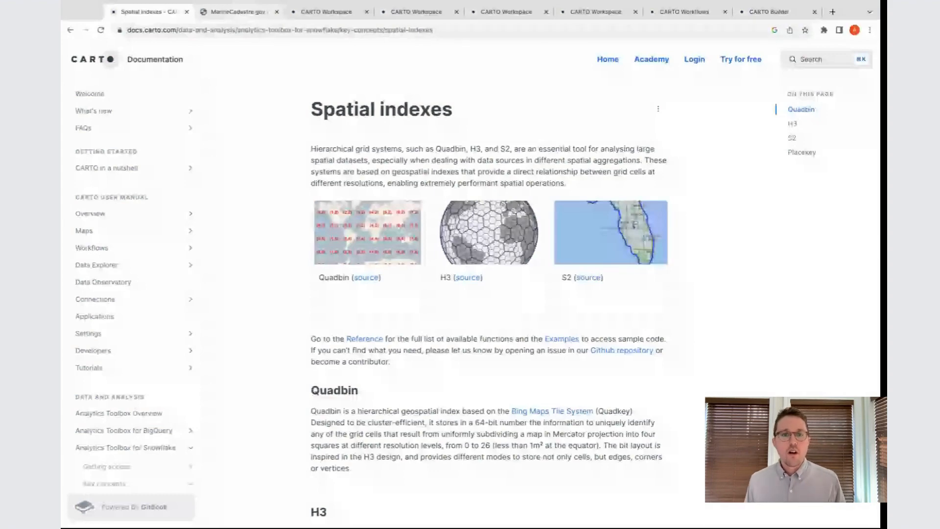
Browse the Vessel Traffic Data page down to the 2022 daily AIS downloads, then move to CARTO Workspace
click(239, 12)
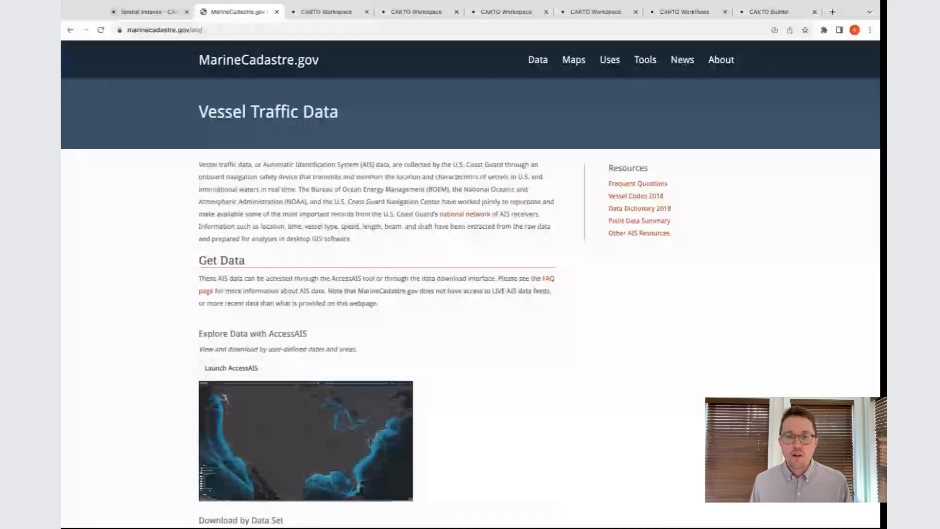
scroll(down, 3)
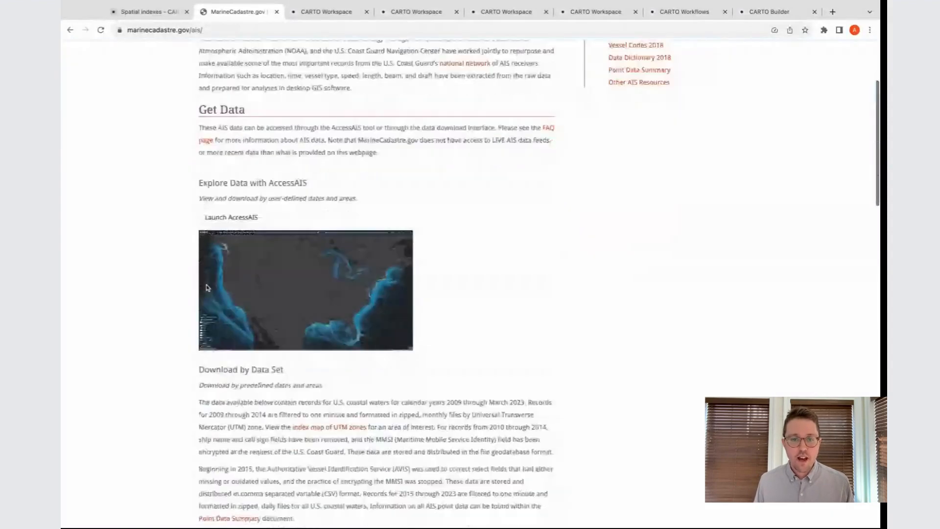
scroll(down, 3)
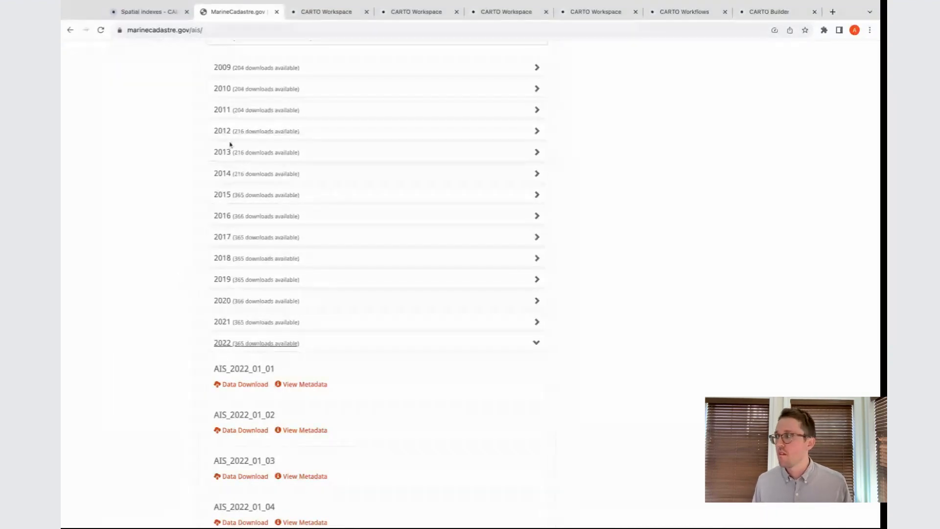
click(325, 11)
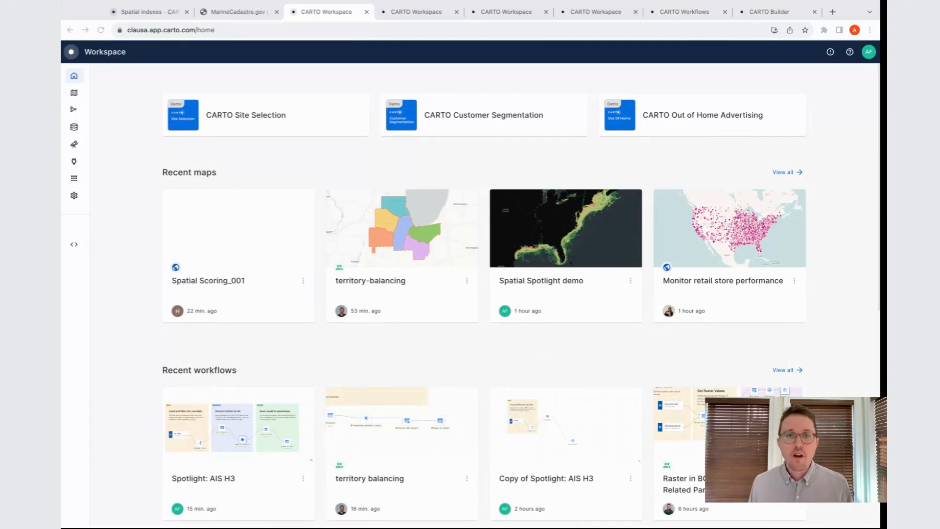
mouse_move(300, 154)
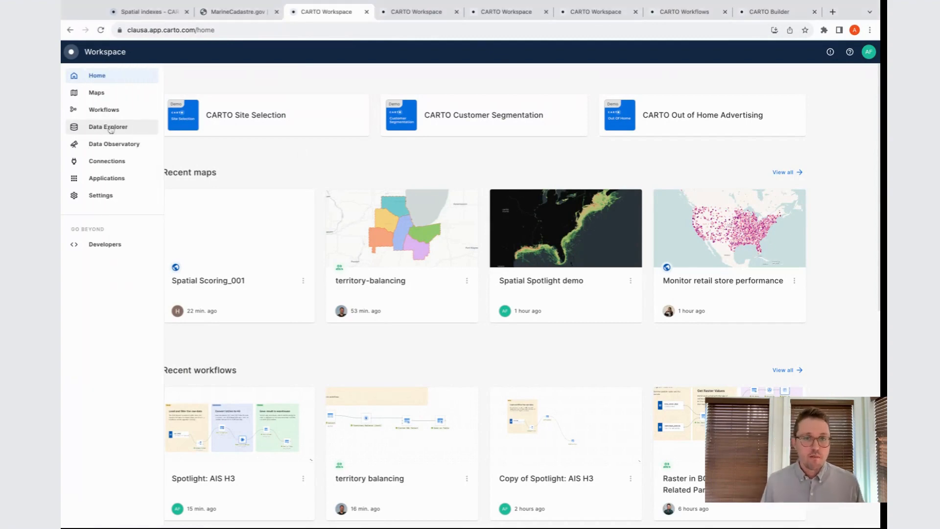
Enter the Data Explorer from the Workspace sidebar
click(108, 126)
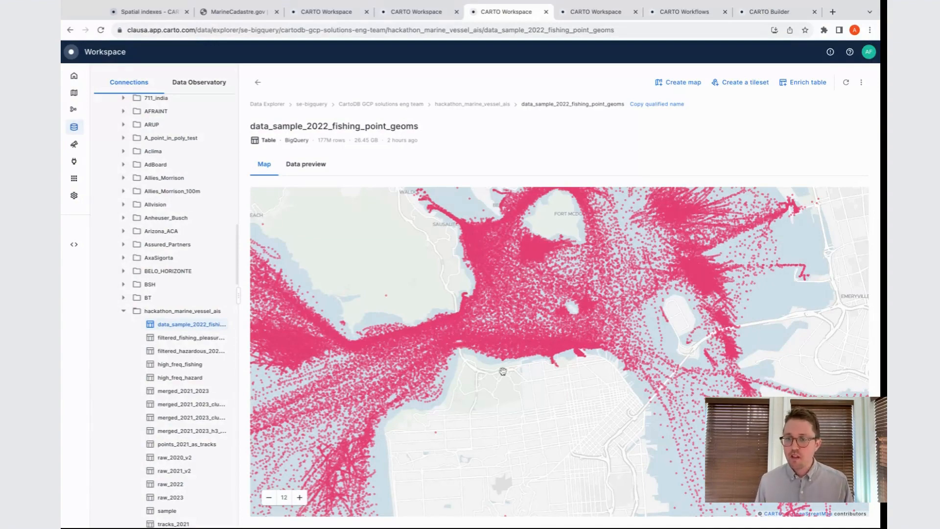
Pan around the data_sample_2022_fishing_point_geoms preview, then bring up the workflow_spotlight_2022_fishing table preview
drag(503, 372, 622, 308)
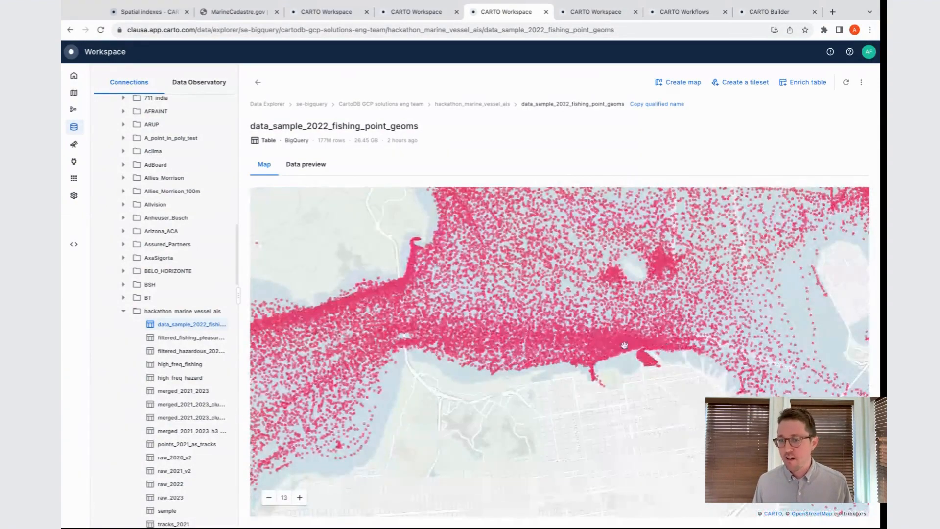
click(300, 497)
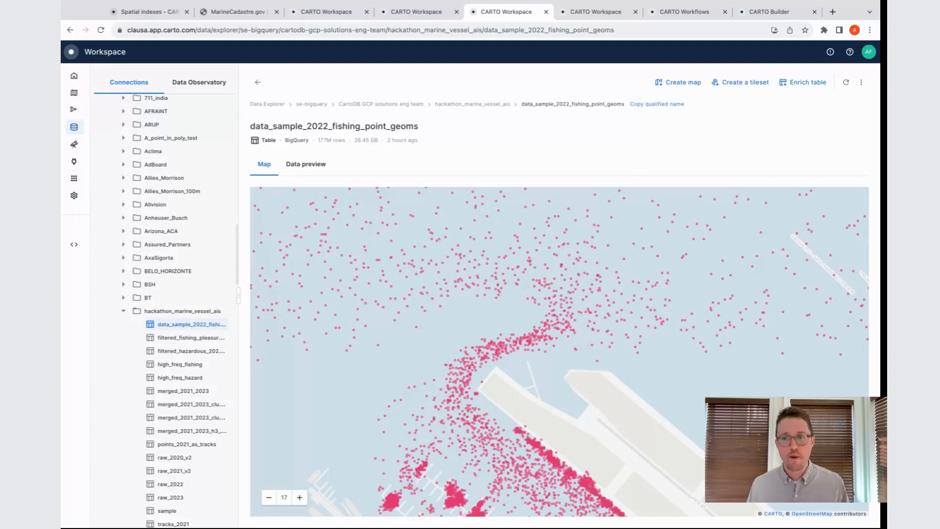
click(268, 497)
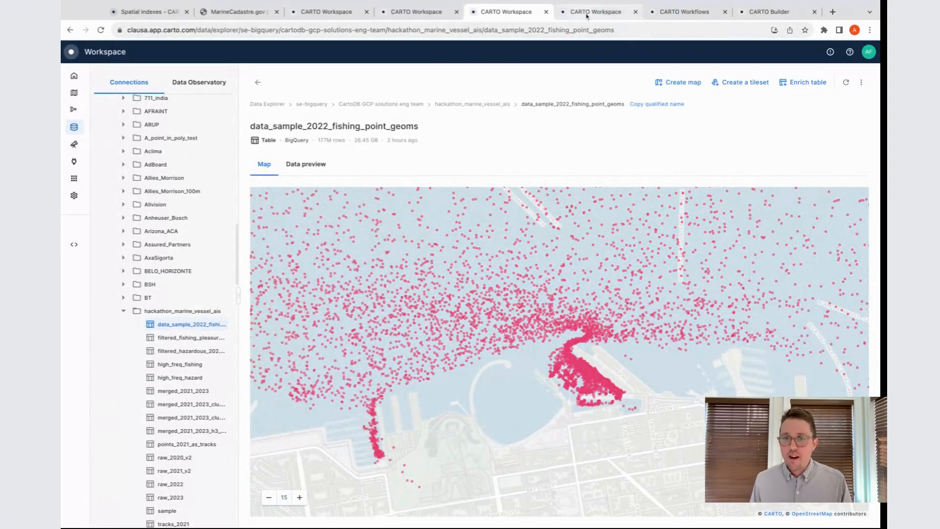
click(191, 463)
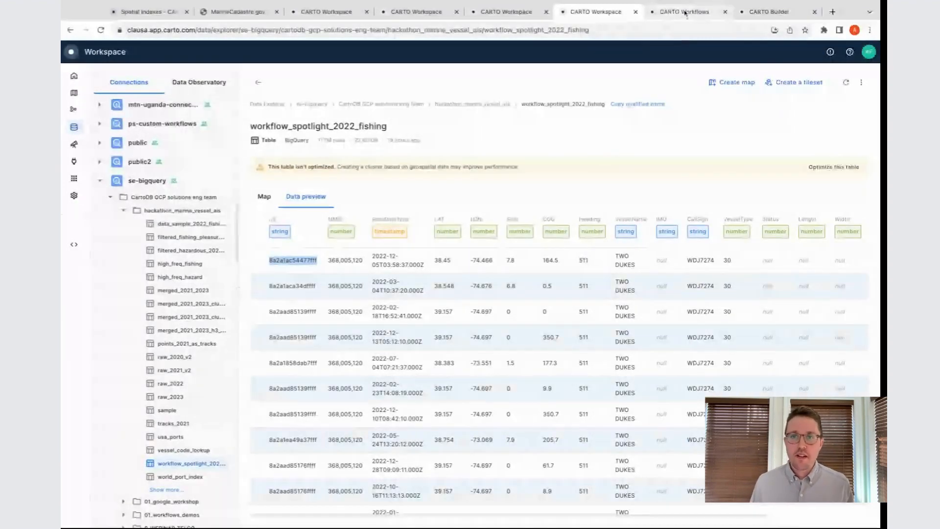
Switch over to the Spotlight: AIS H3 workflow in CARTO Workflows
click(683, 12)
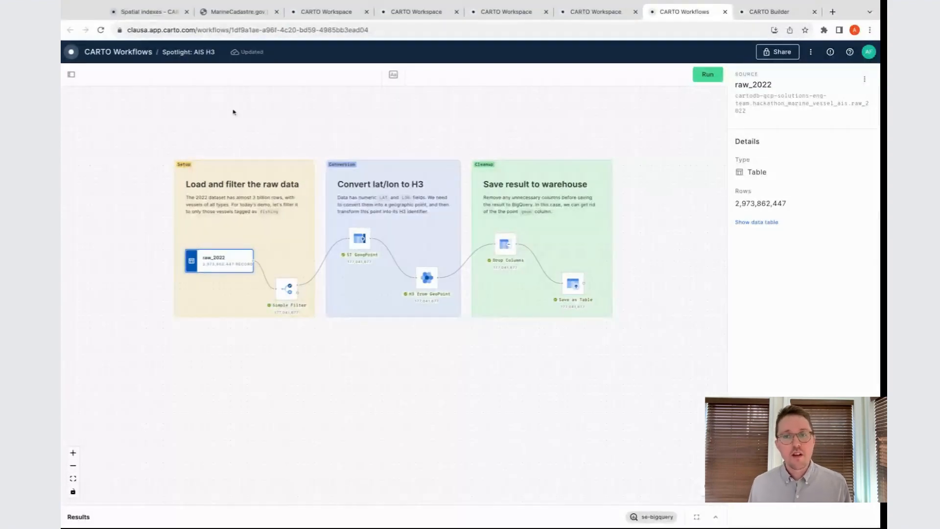
click(71, 74)
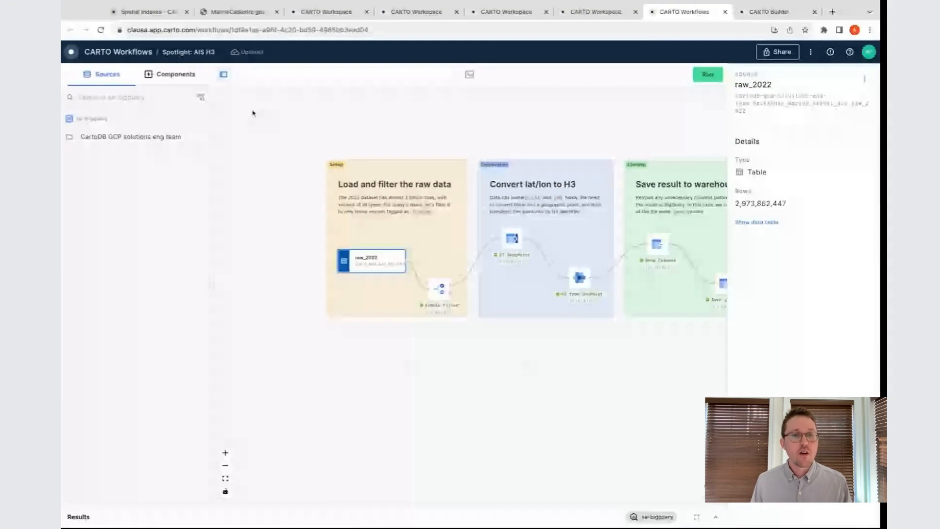
click(132, 137)
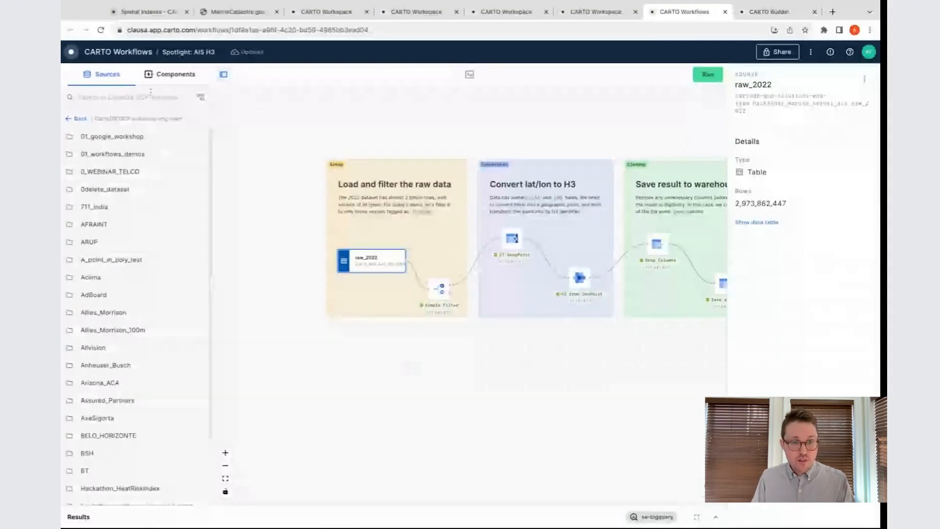
text(hack)
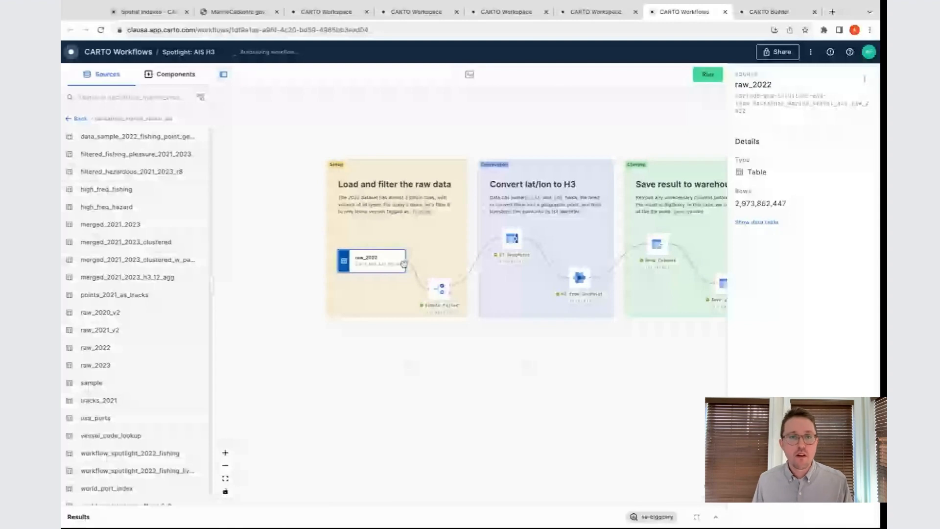
click(175, 73)
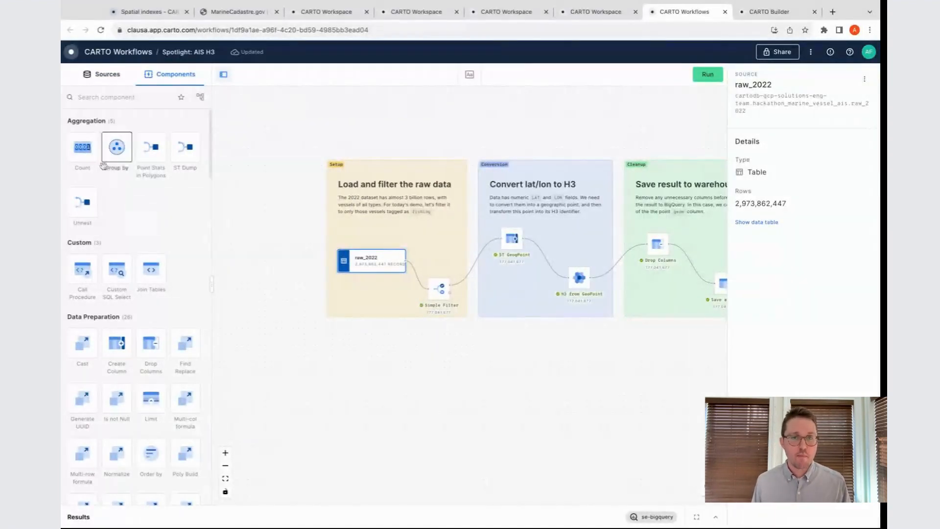
click(199, 97)
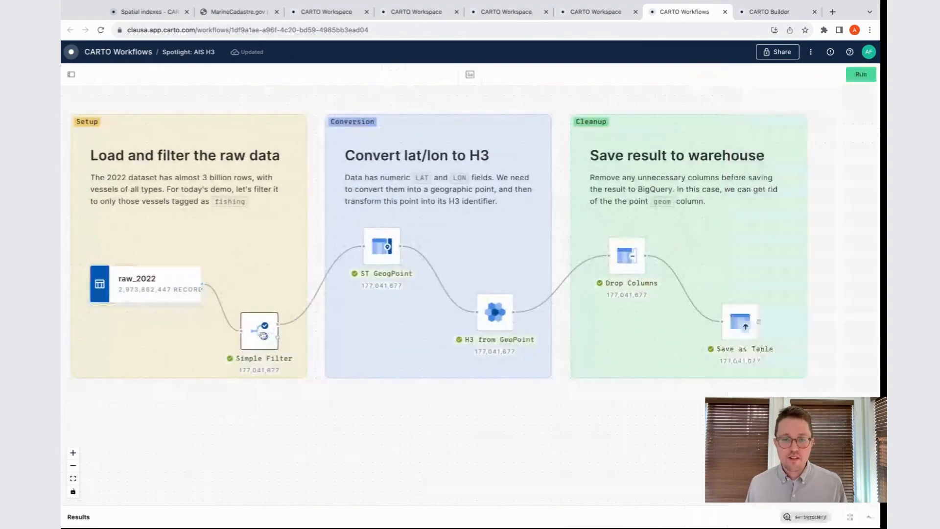
Review the Simple Filter keeping VesselType equal to 30, then inspect the ST GeogPoint step built from LAT/LON
click(259, 332)
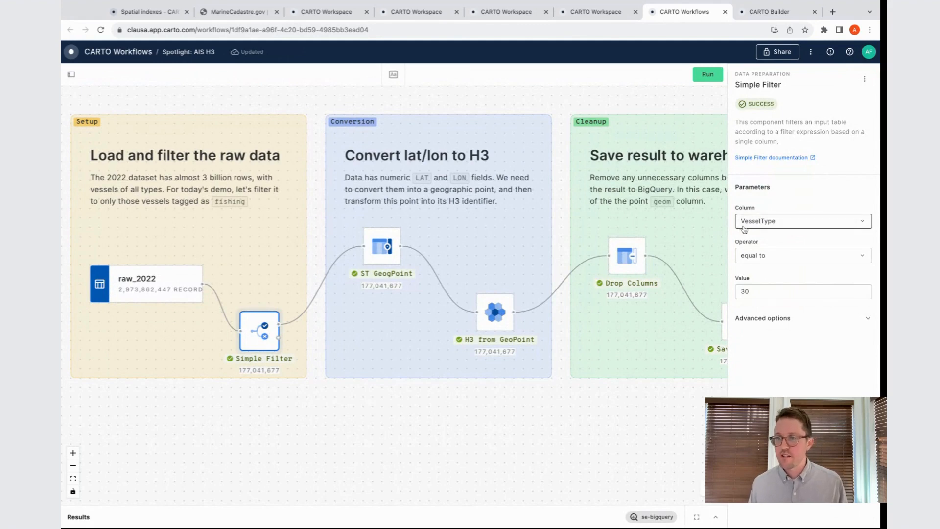
mouse_move(783, 236)
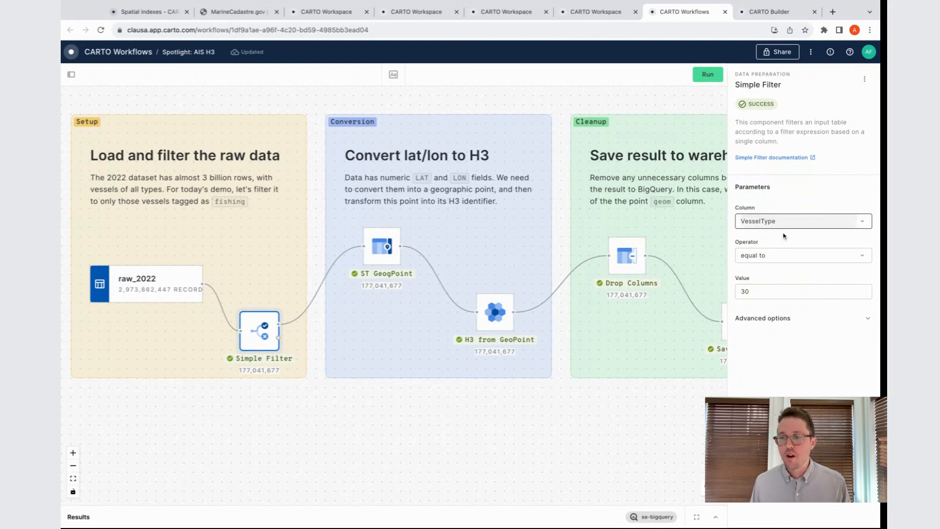
click(802, 291)
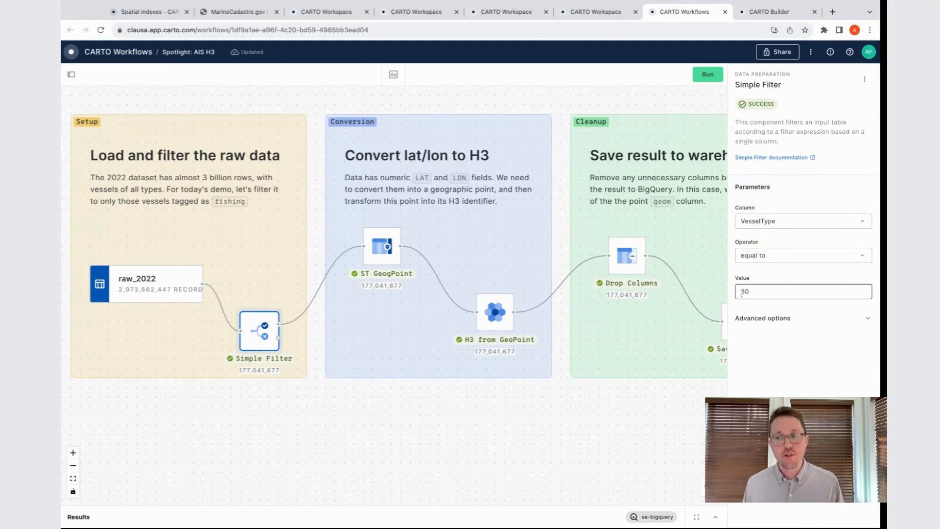
click(802, 291)
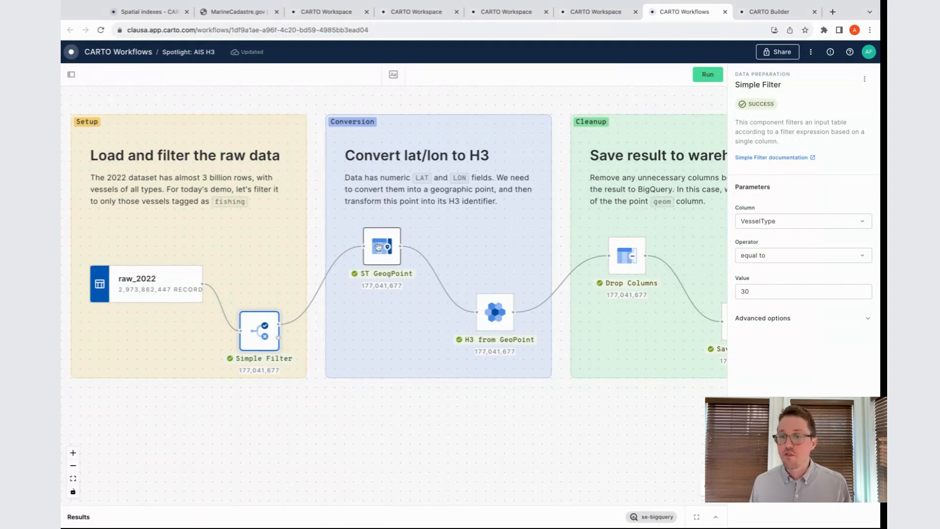
click(381, 247)
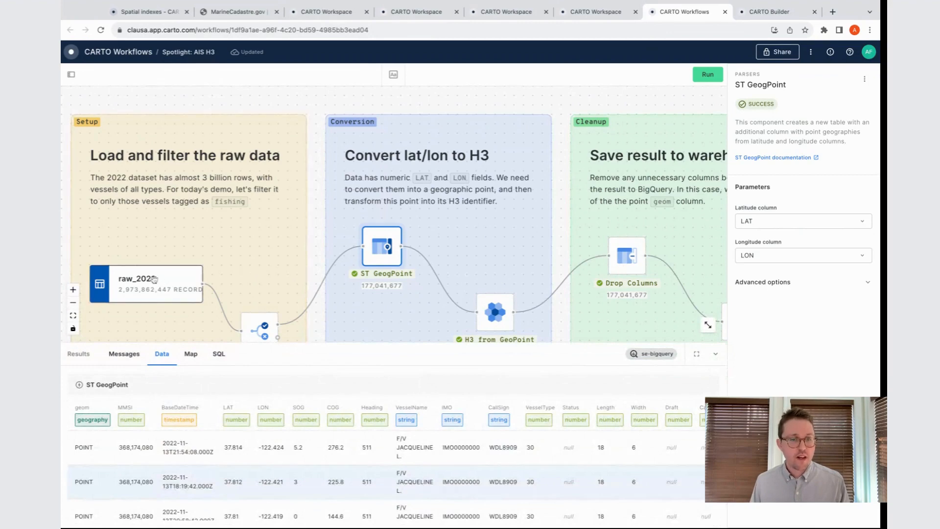
Deselect the node and show the ST GeogPoint step's point-geometry output again
click(146, 283)
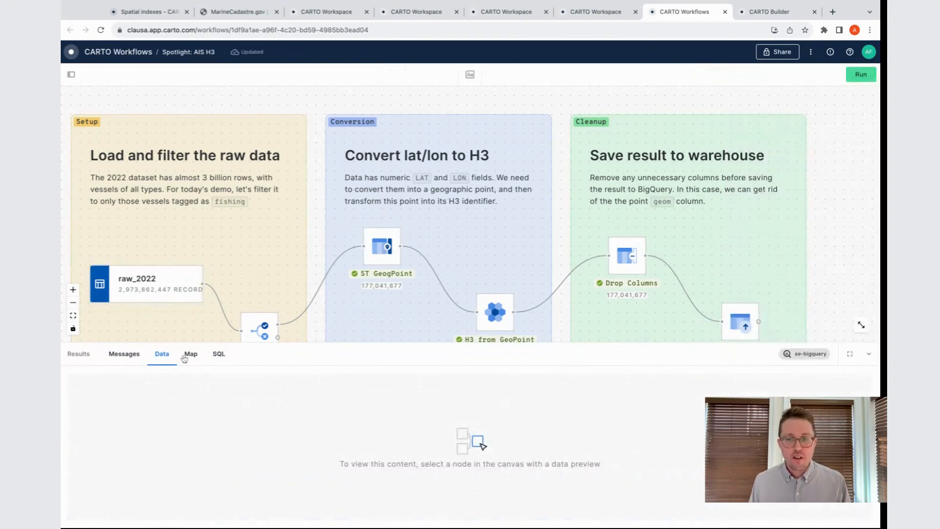
click(381, 246)
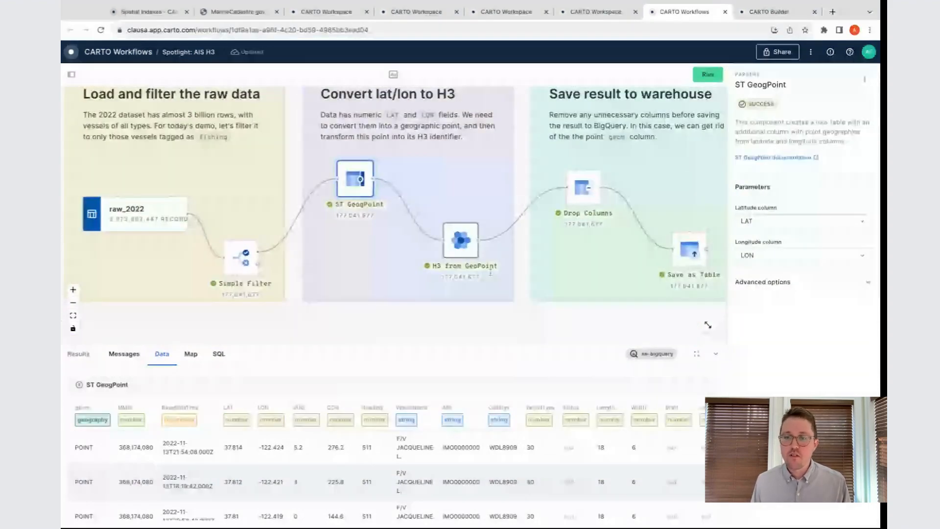
mouse_move(460, 241)
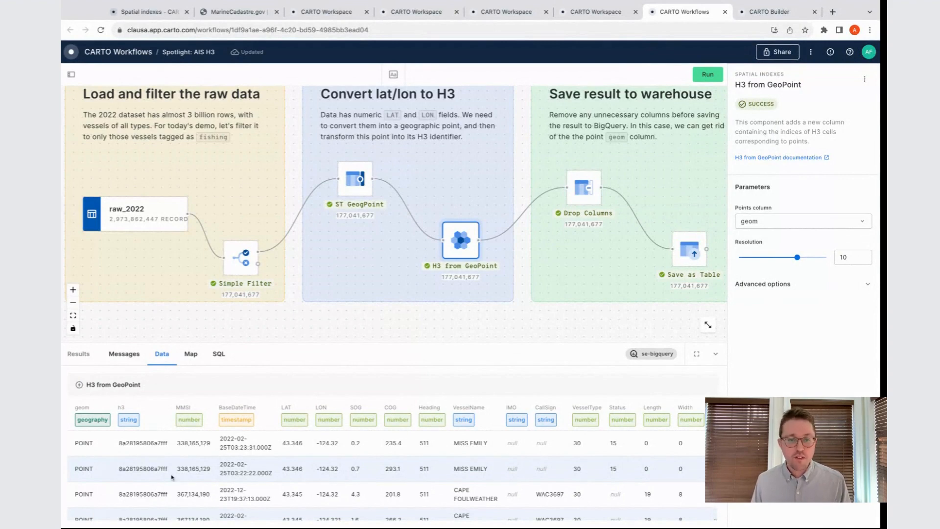
View the H3 cells on the Results map, confirm Drop Columns removes geom, then return to the Data Explorer
click(190, 354)
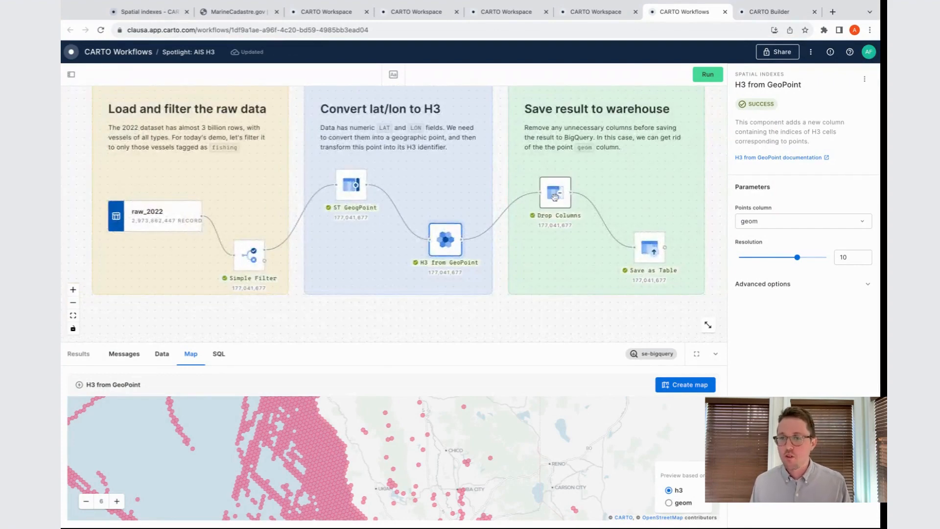
click(554, 193)
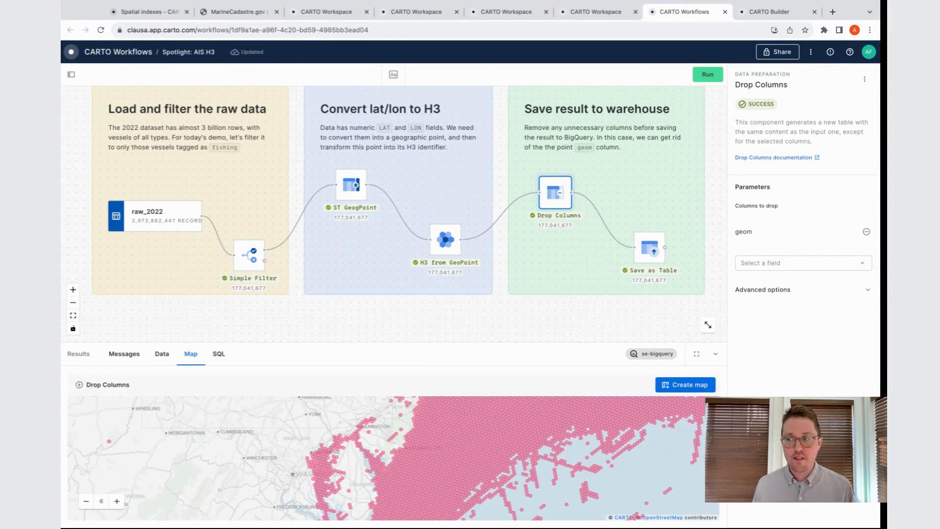
click(649, 248)
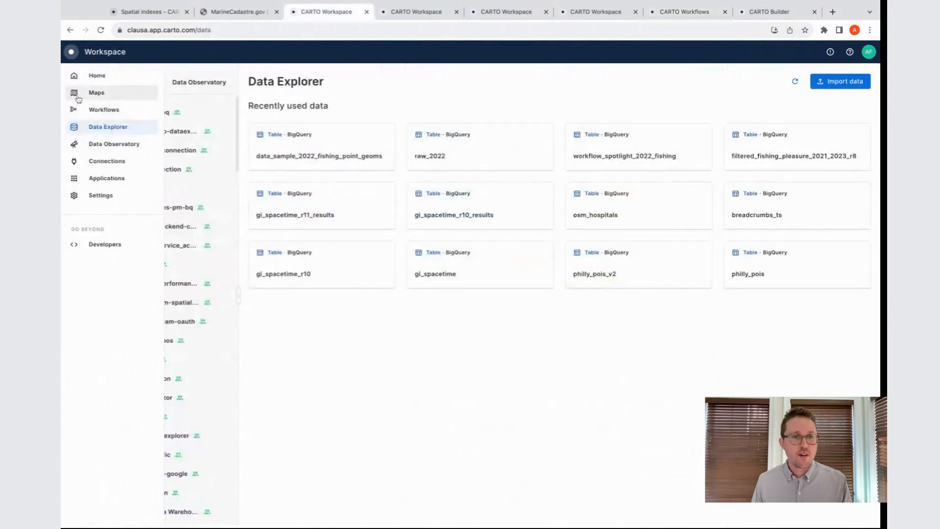
Open the Spatial Spotlight demo map from the Maps list
click(96, 92)
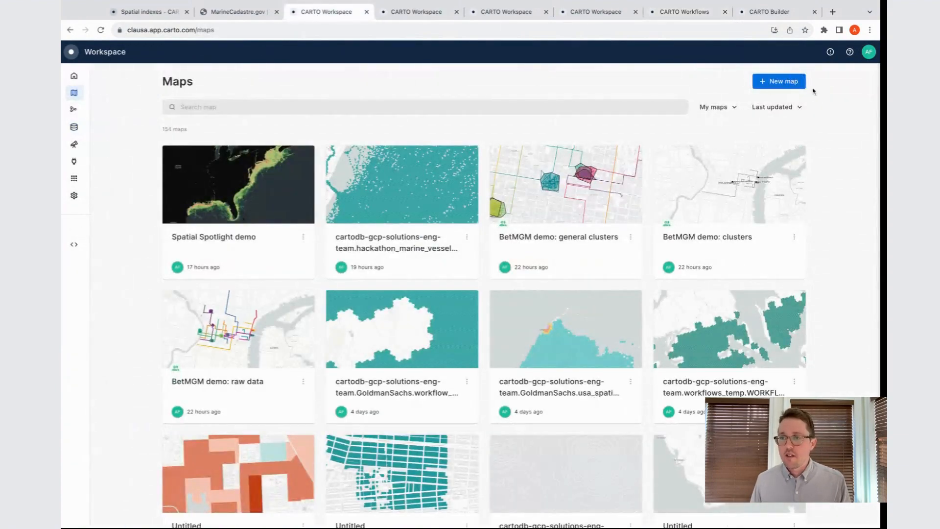
click(778, 81)
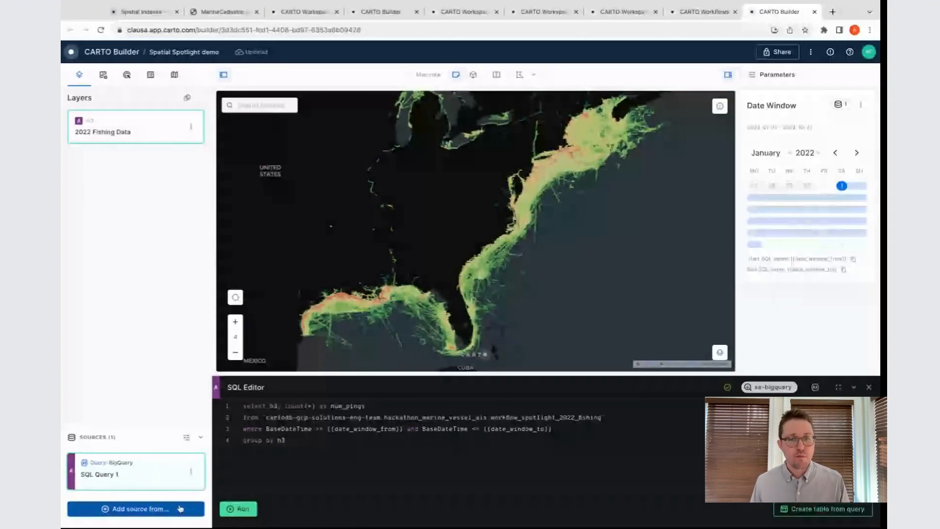
click(135, 508)
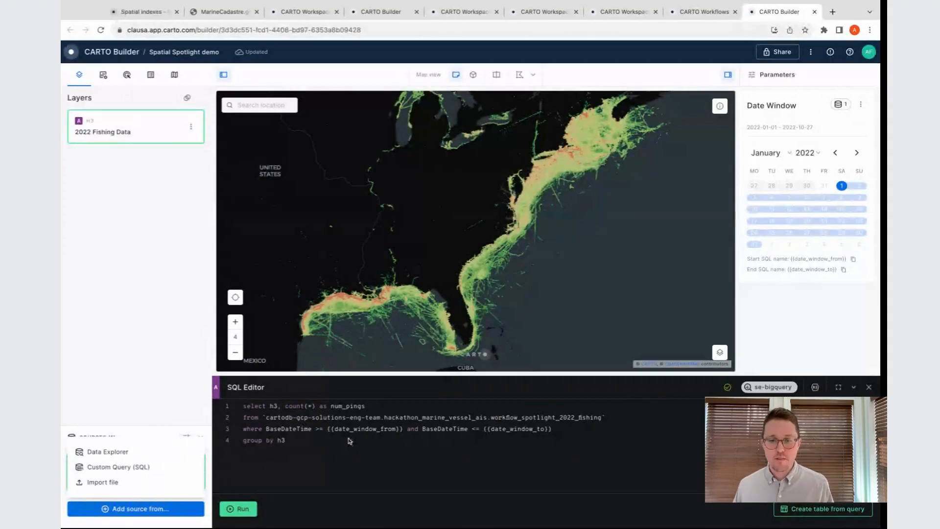
click(238, 508)
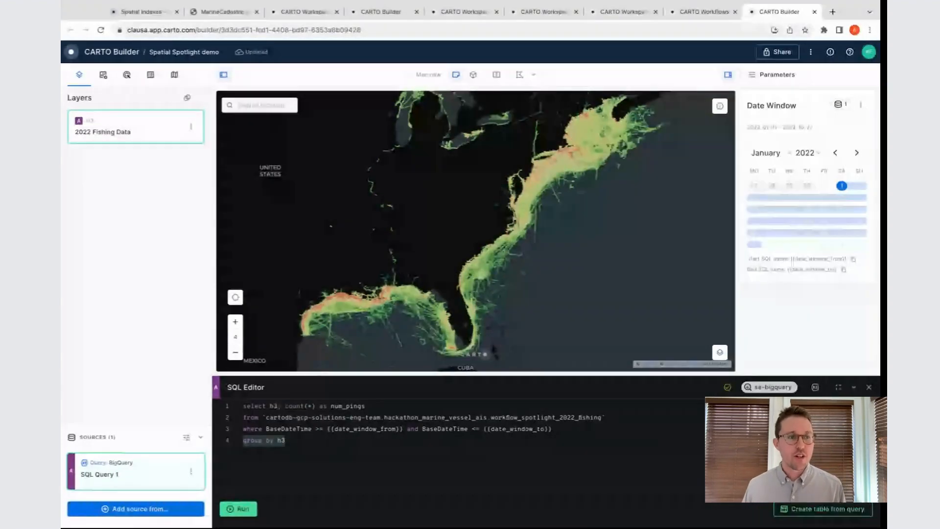
click(237, 508)
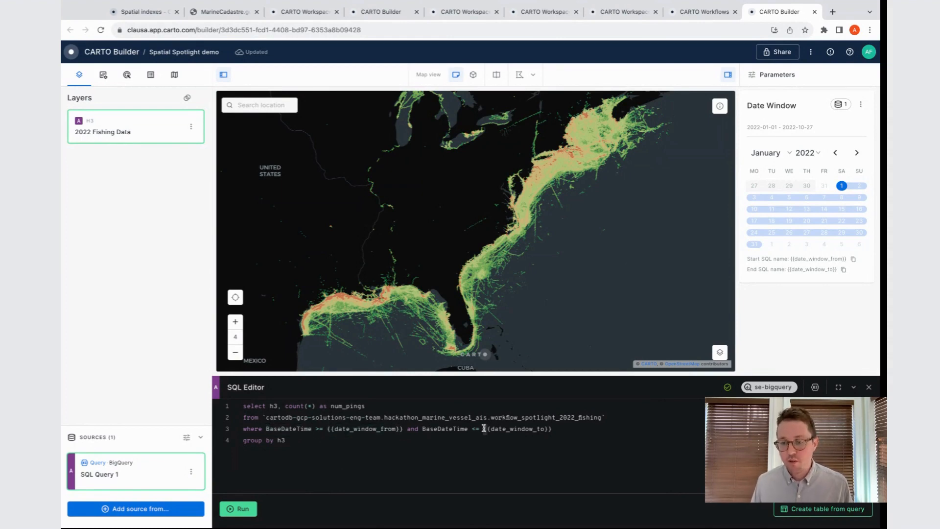
double_click(517, 429)
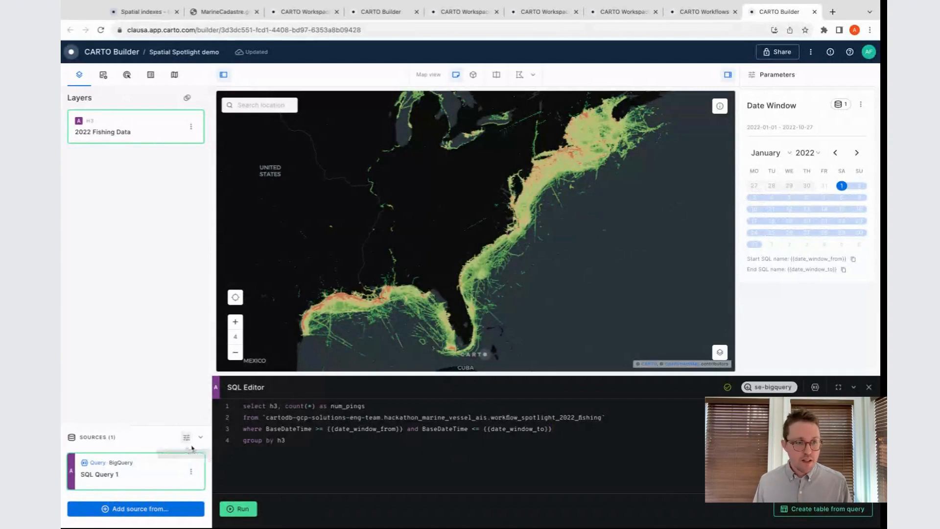
mouse_move(186, 436)
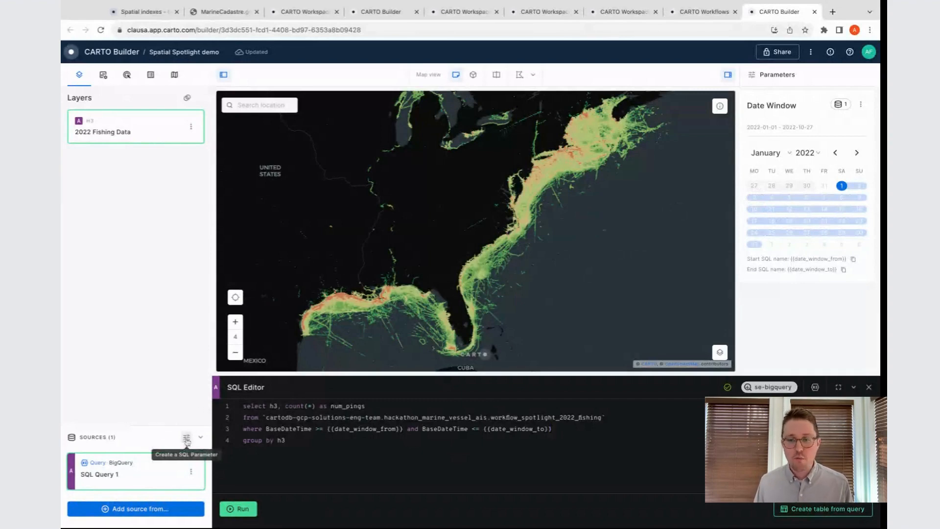
Start a new date-type SQL parameter and proceed to its settings
click(186, 436)
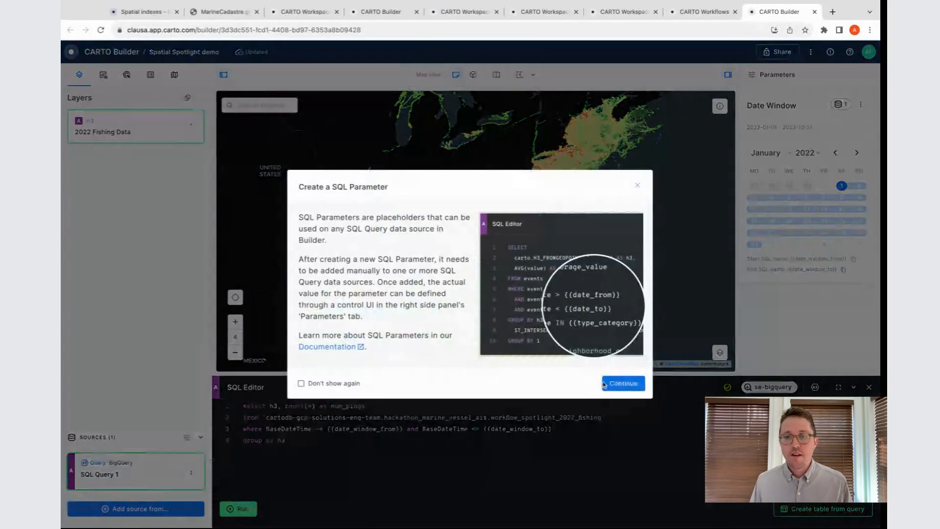
click(622, 383)
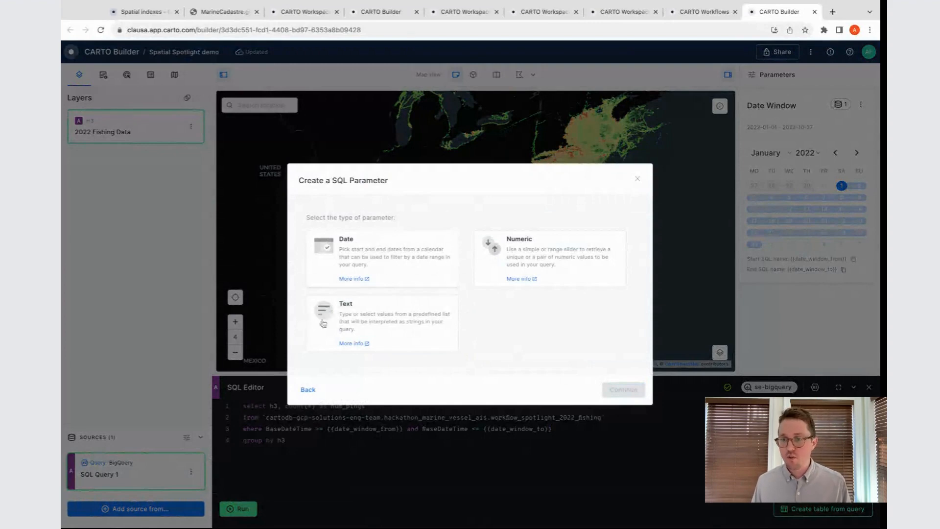
click(382, 257)
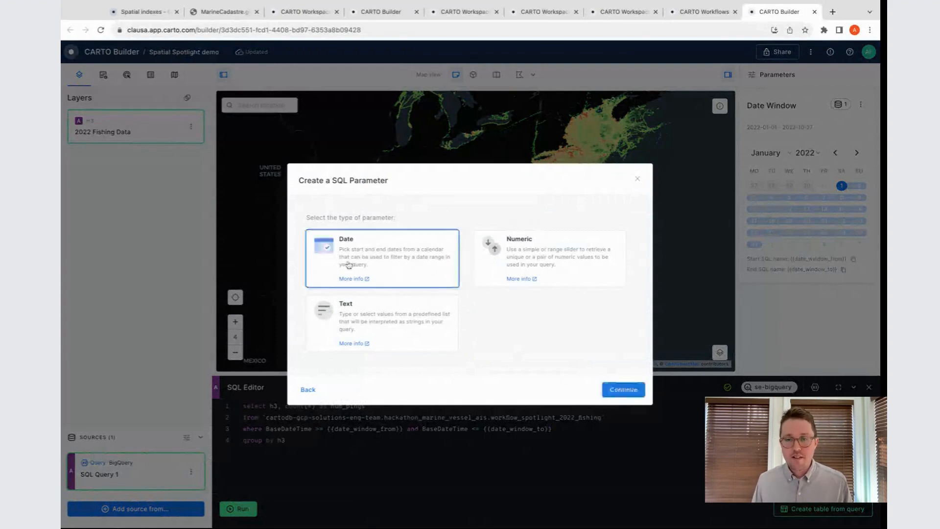
click(621, 389)
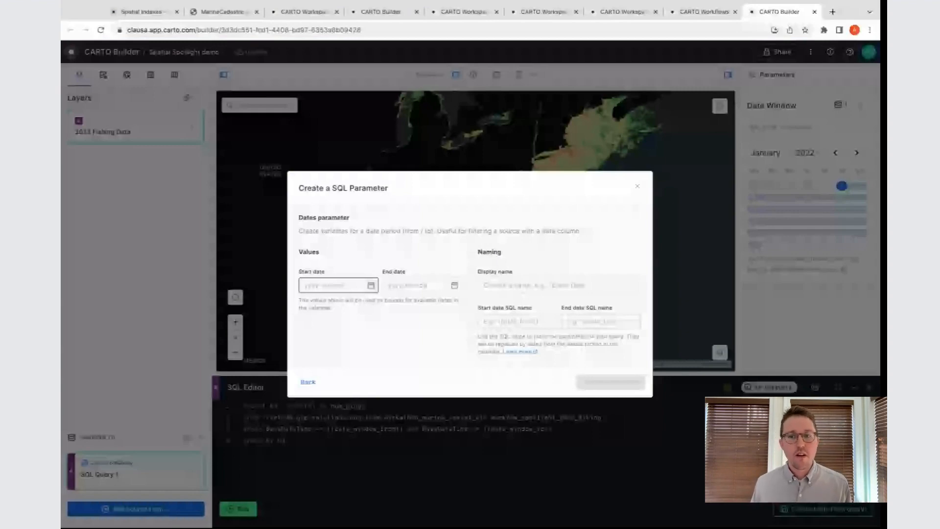
Set an end date of 31 December 2022 and a 'My d' display name, then abandon the parameter without creating it
click(335, 285)
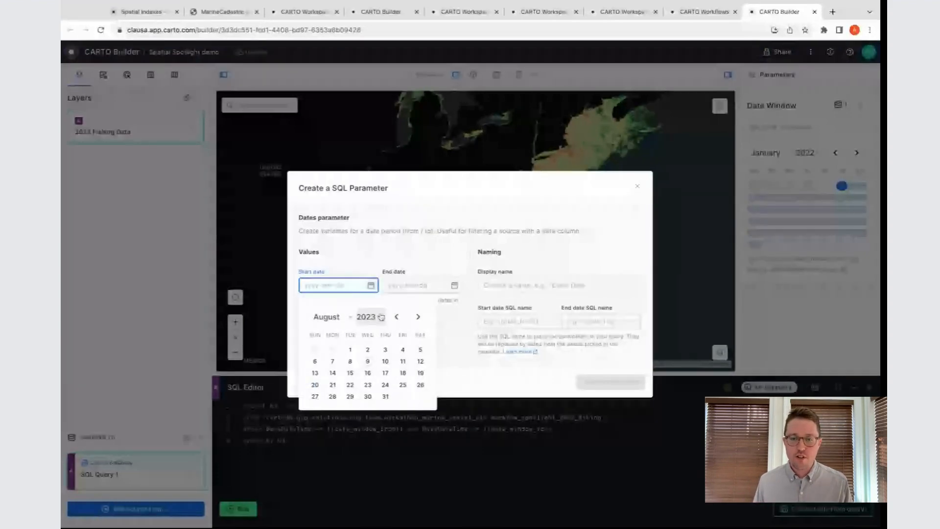
click(381, 316)
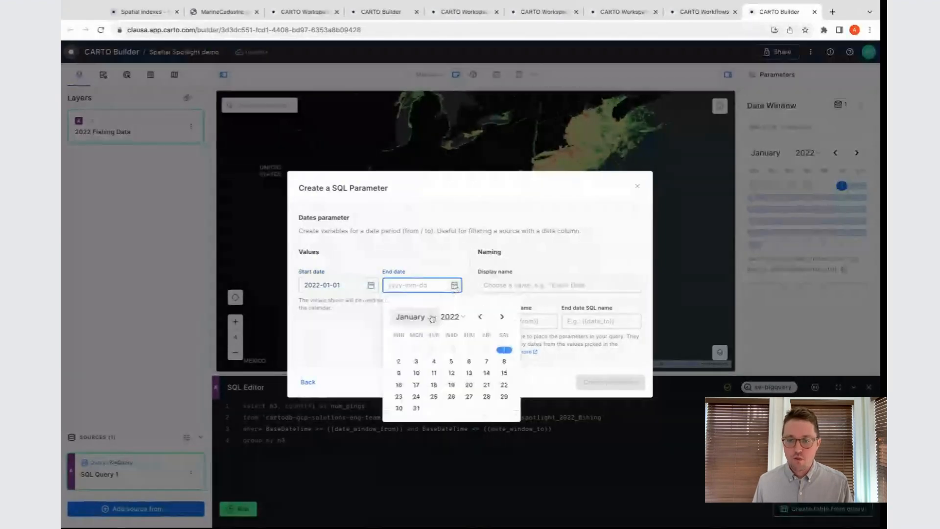
click(479, 317)
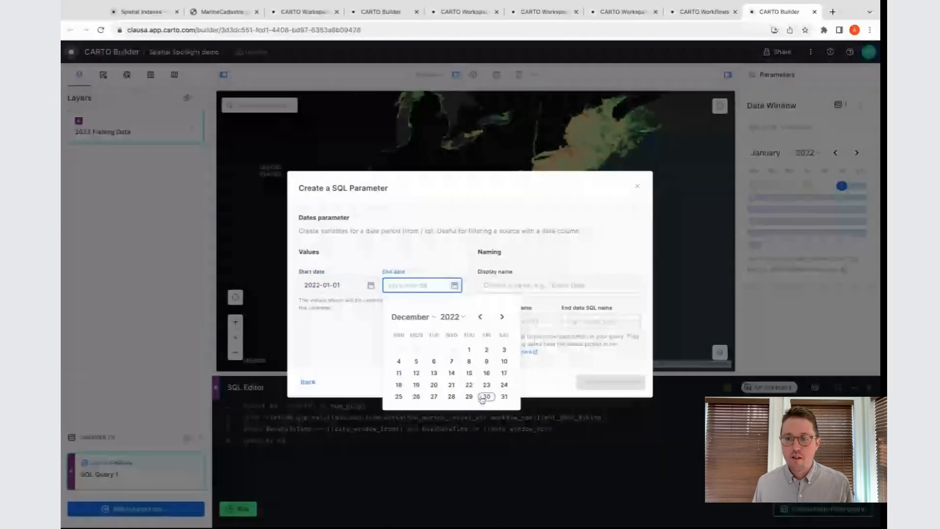
click(503, 396)
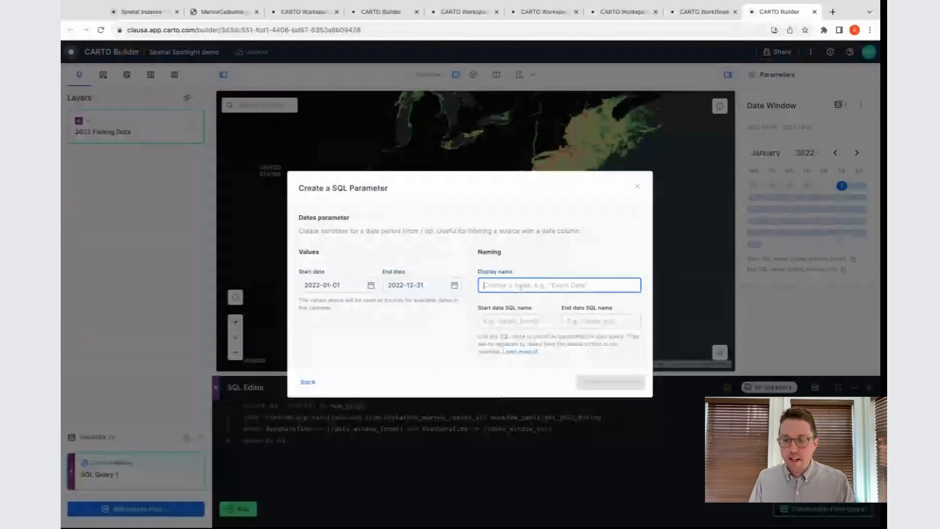
text(My date)
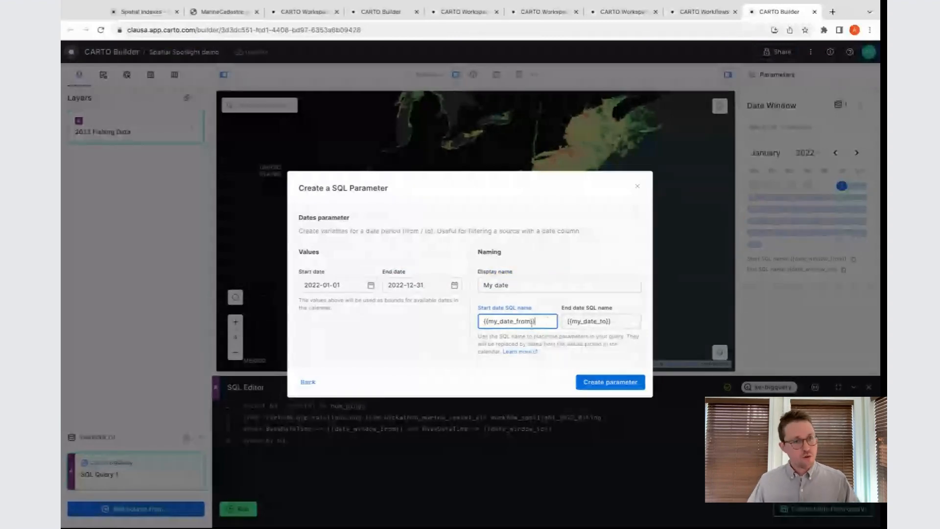
click(600, 321)
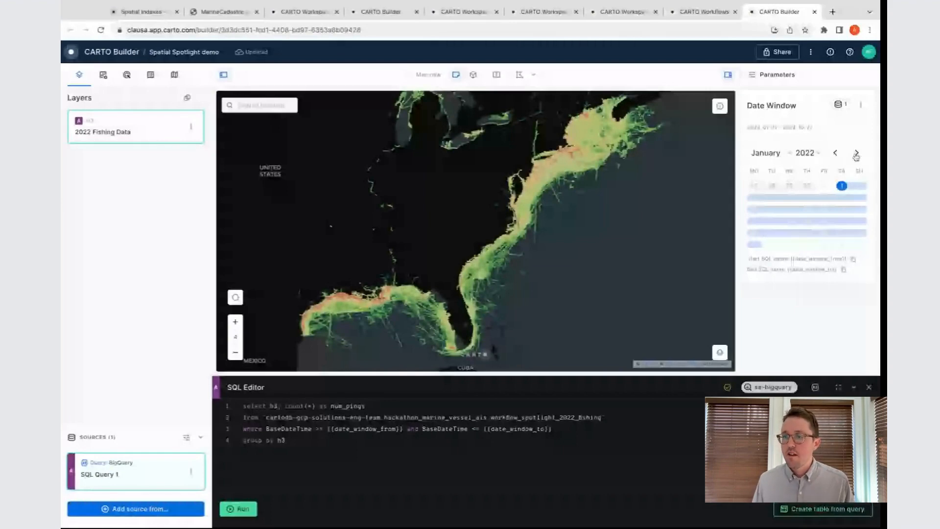
Set the Date Window parameter to a range starting 31 May 2022
click(856, 152)
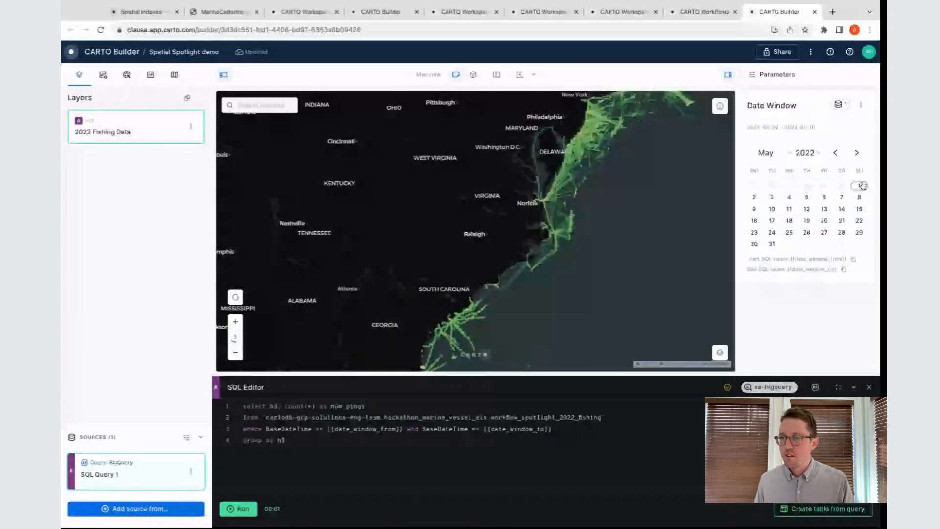
click(855, 153)
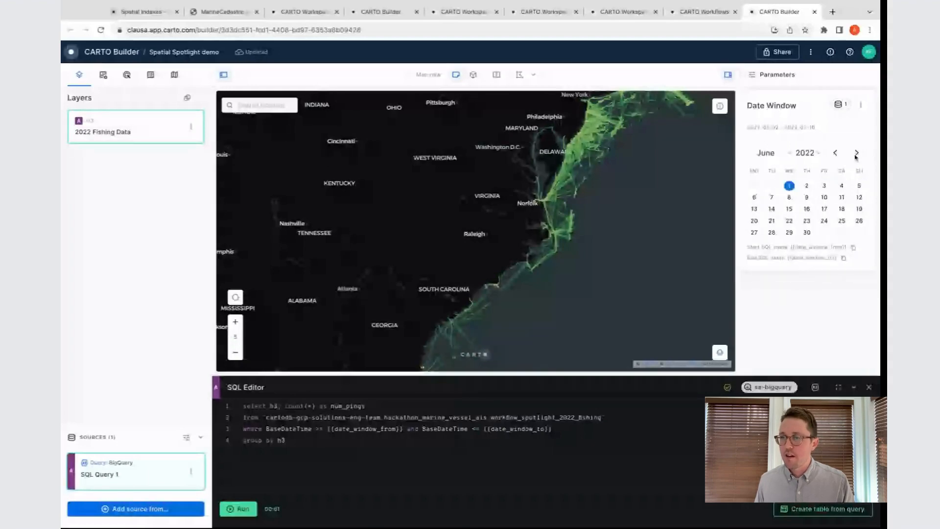
click(835, 153)
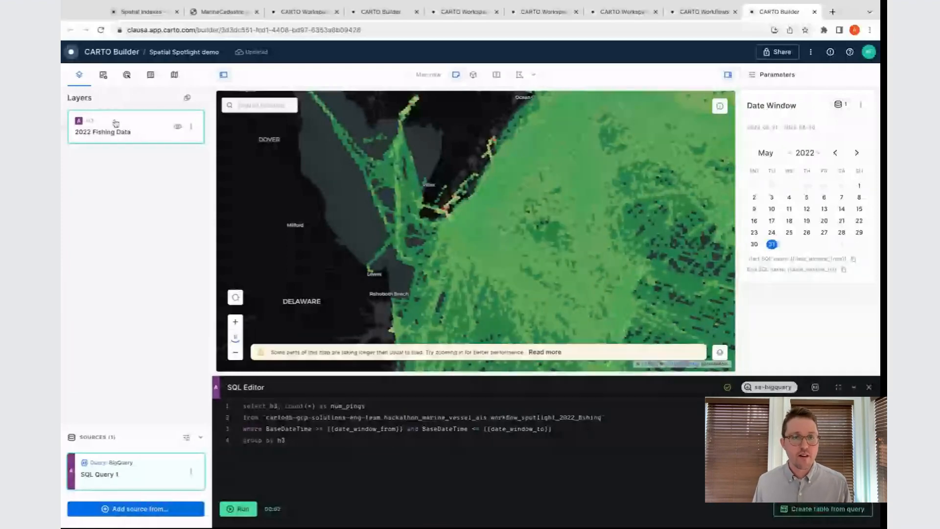
Review the 2022 Fishing Data layer's custom green-to-red colour scale breaks, topping at 100,000 pings
click(102, 126)
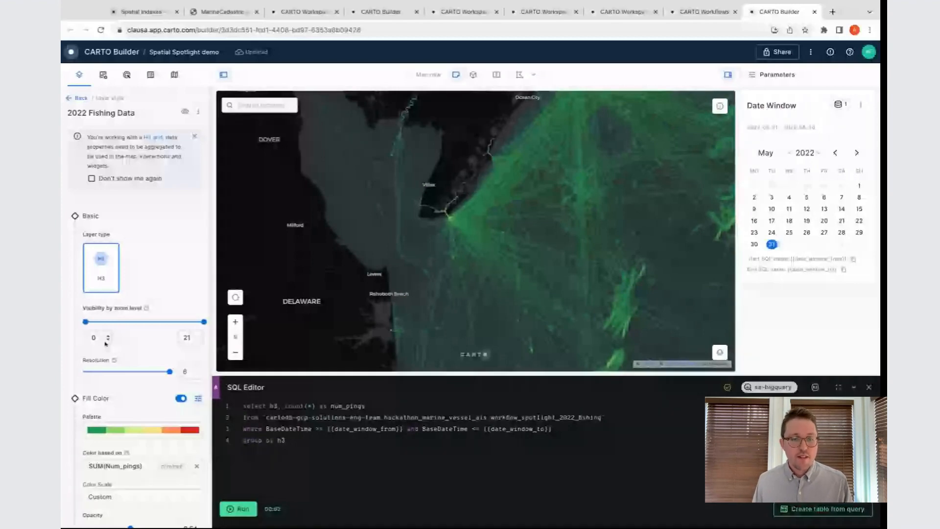
scroll(down, 3)
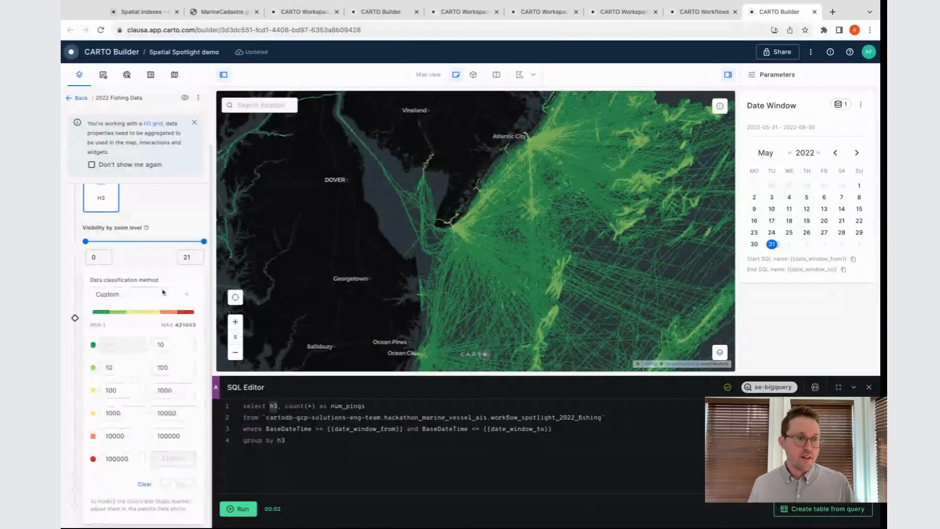
click(143, 294)
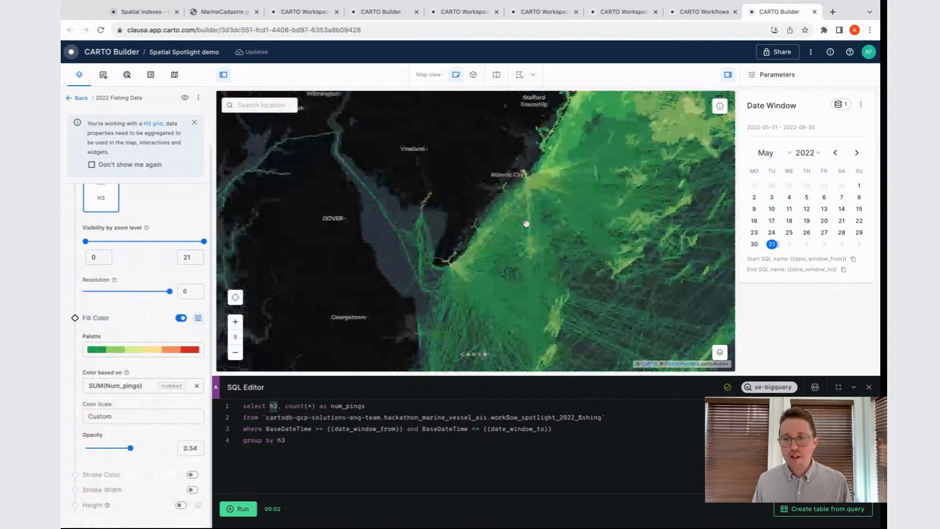
drag(525, 223, 448, 276)
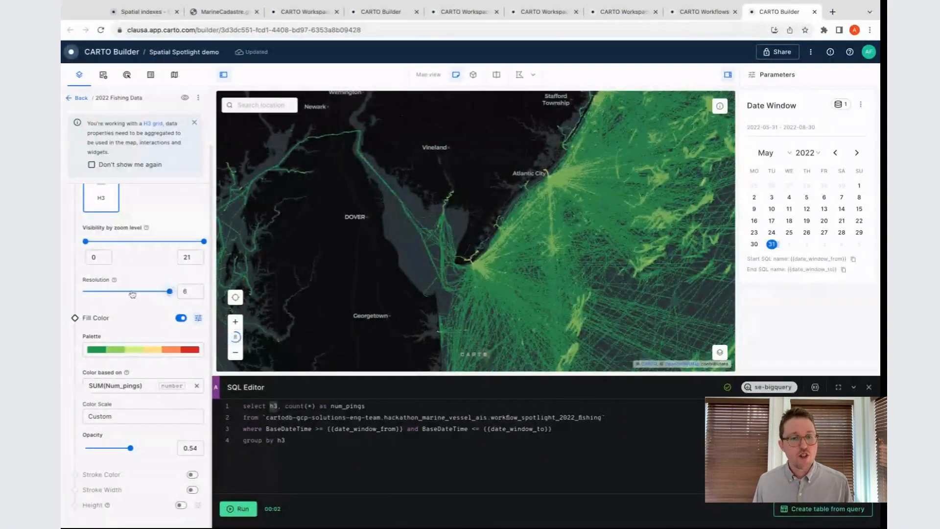
drag(169, 291, 141, 290)
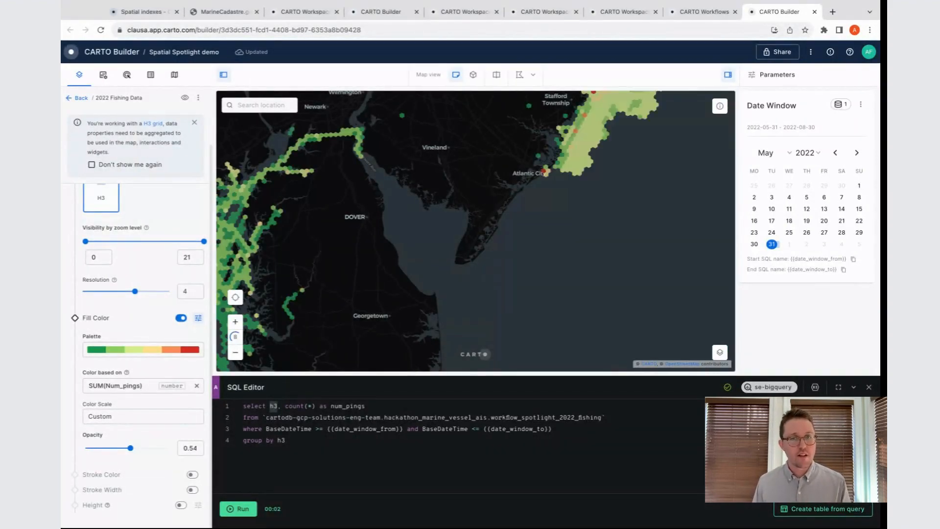
click(242, 508)
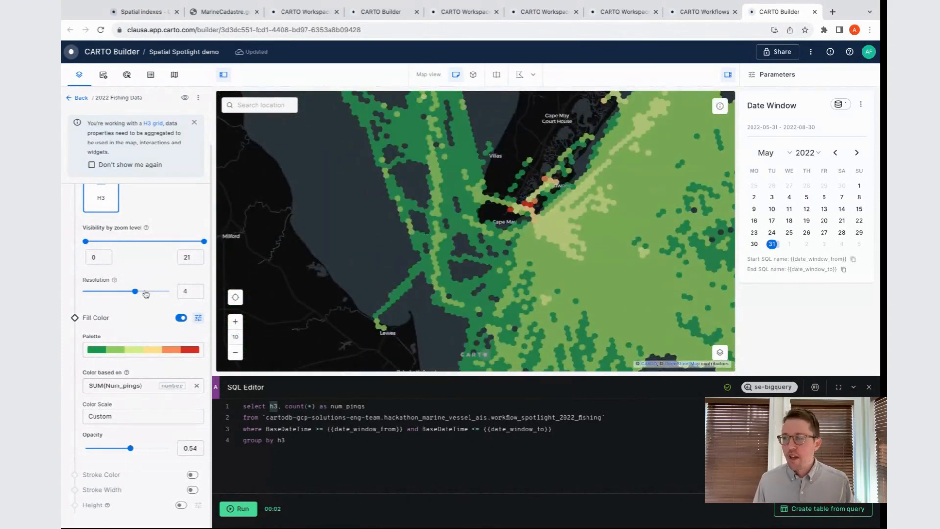
drag(126, 291, 152, 290)
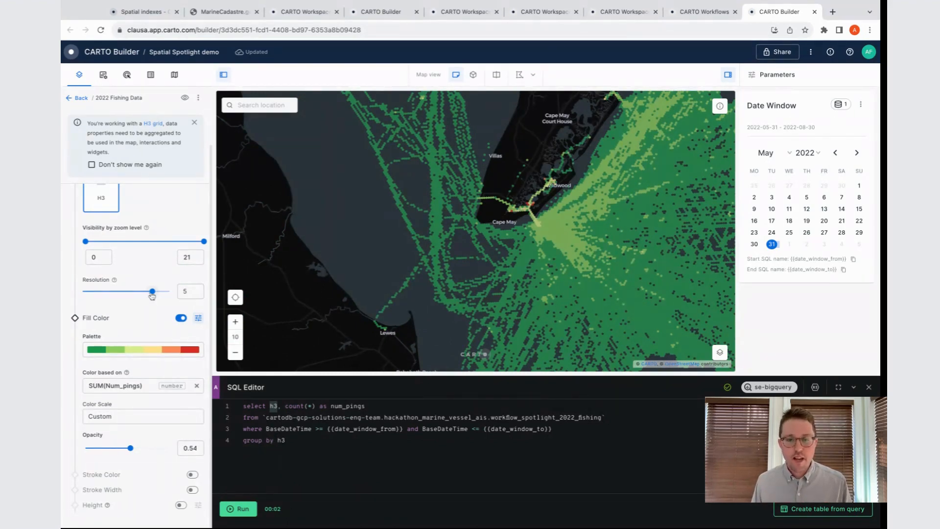
drag(151, 290, 170, 290)
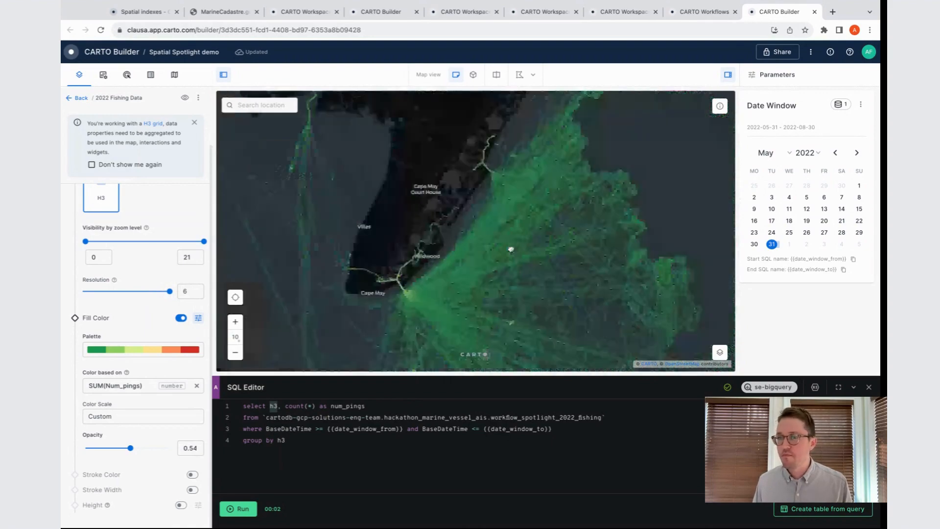
scroll(down, 3)
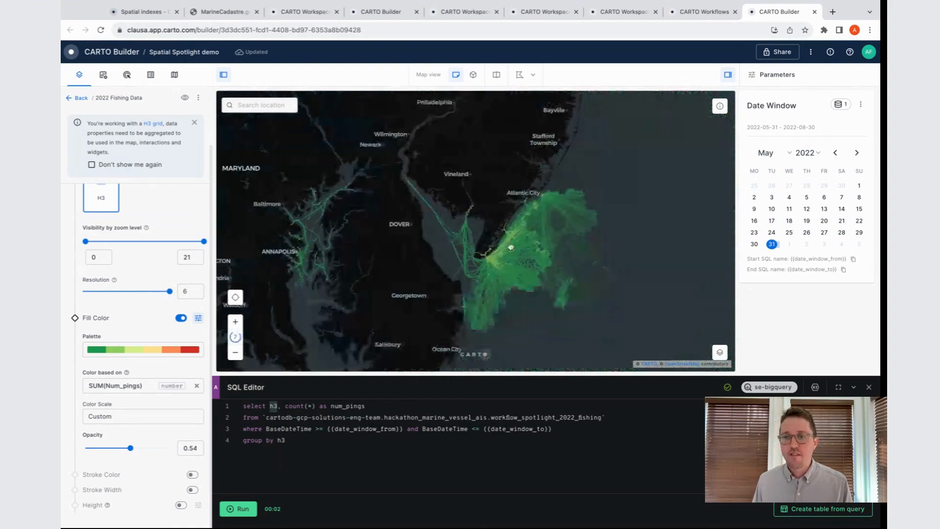
drag(509, 245, 604, 172)
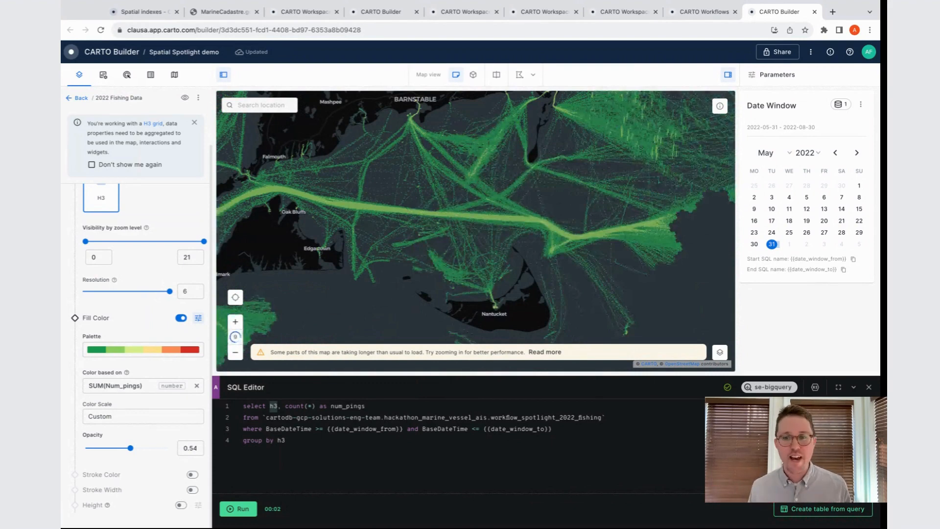
mouse_move(516, 239)
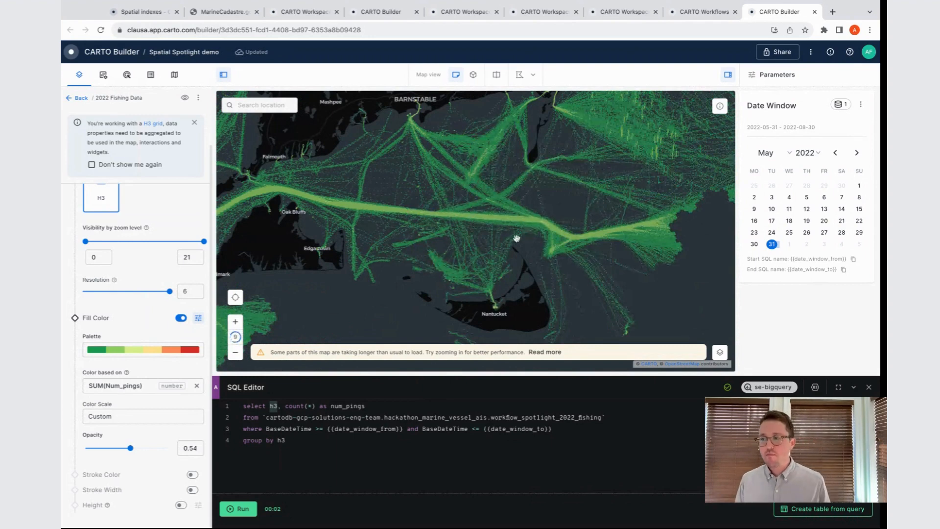